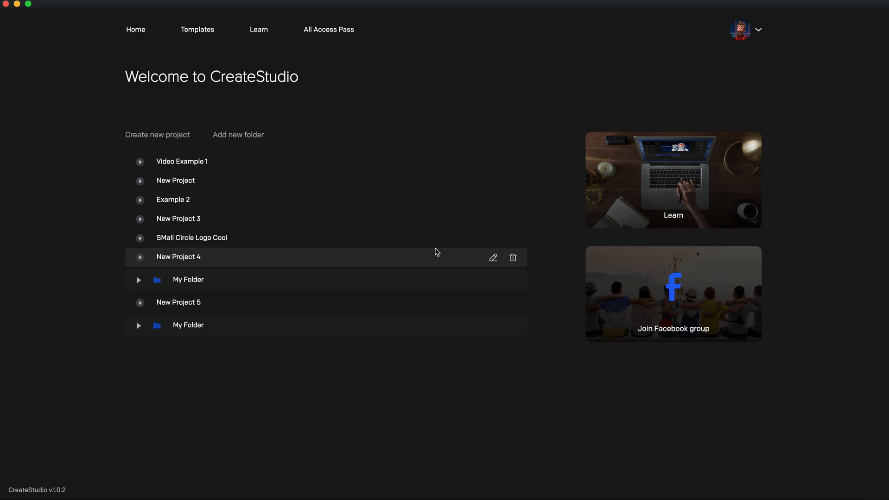
mouse_move(328, 135)
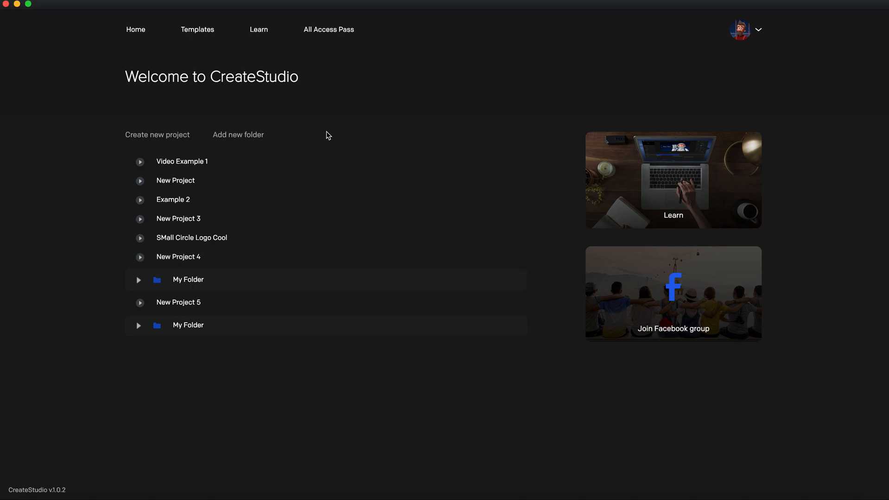
mouse_move(262, 117)
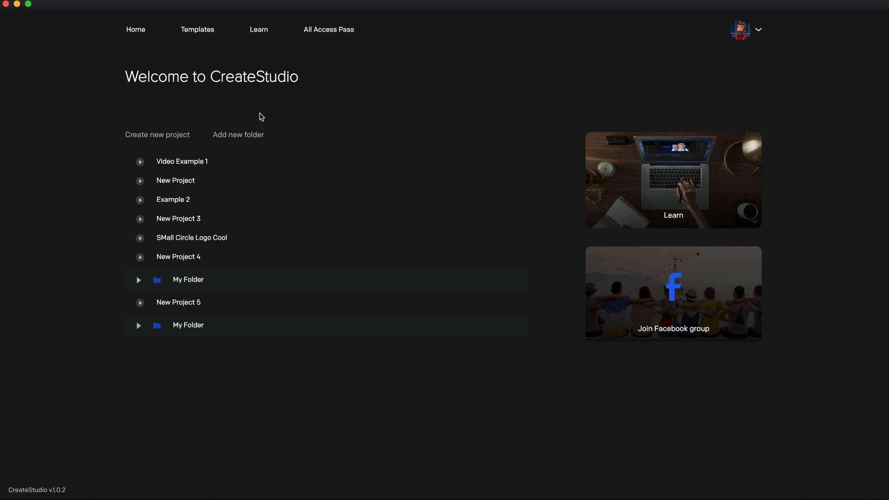
mouse_move(227, 136)
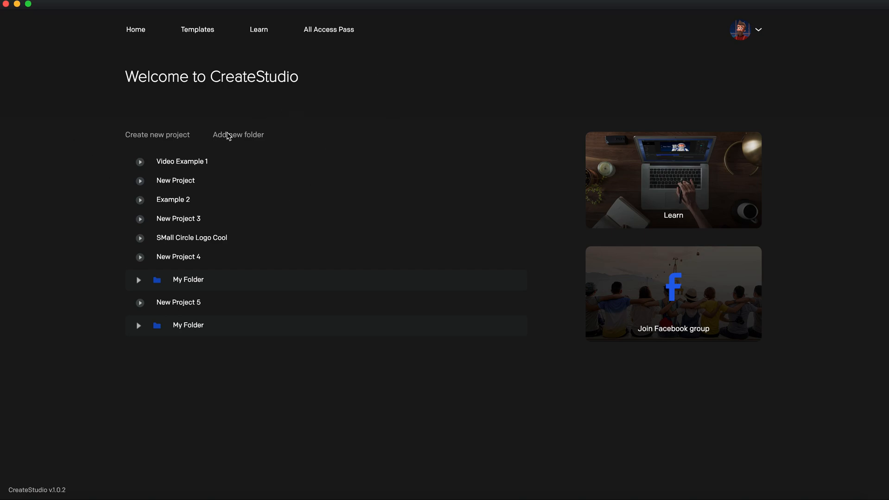
mouse_move(136, 37)
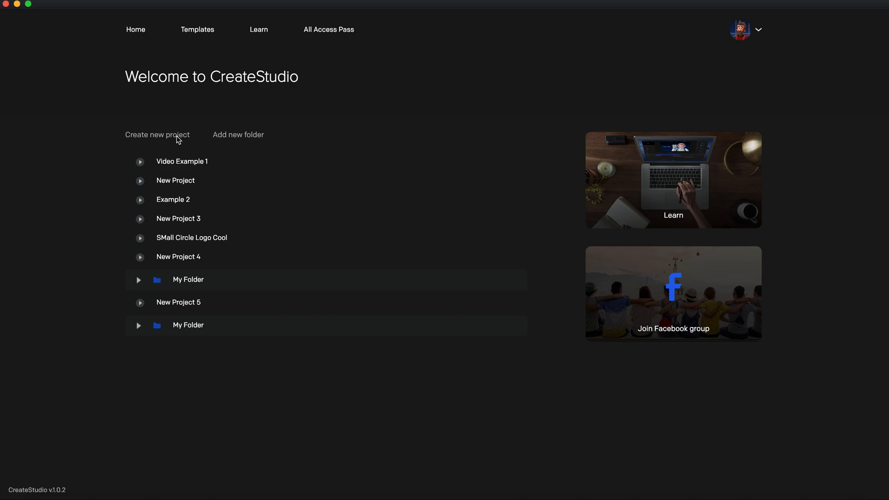
Start a new project named 'Learning to Import' with the 720p HD preset.
left_click(157, 135)
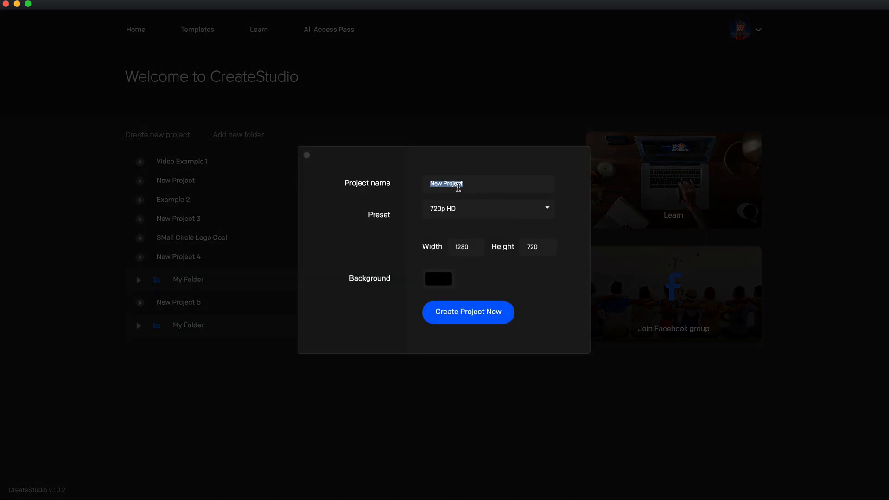
type("Learning to")
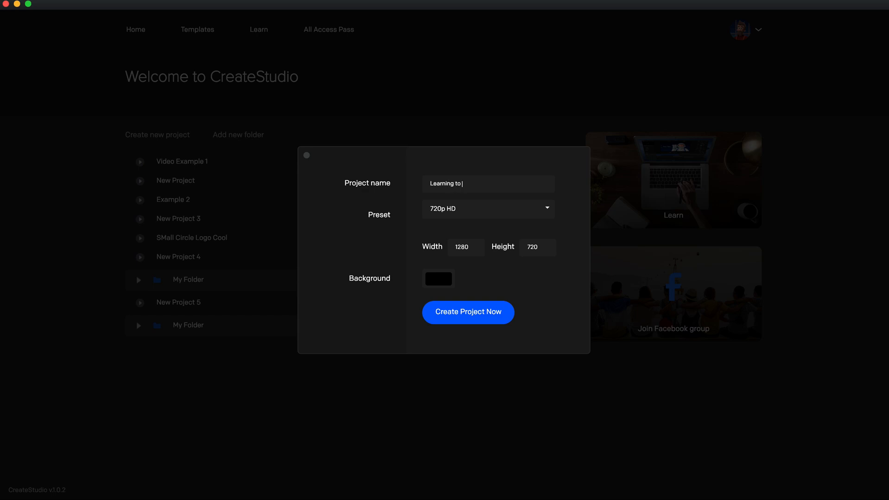
type("Import")
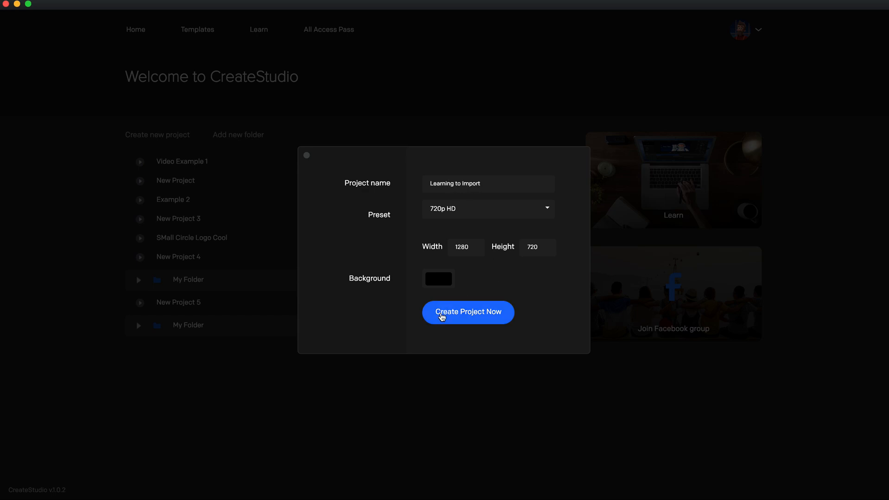
Create the project, then open and dismiss the application menu without choosing anything.
left_click(467, 313)
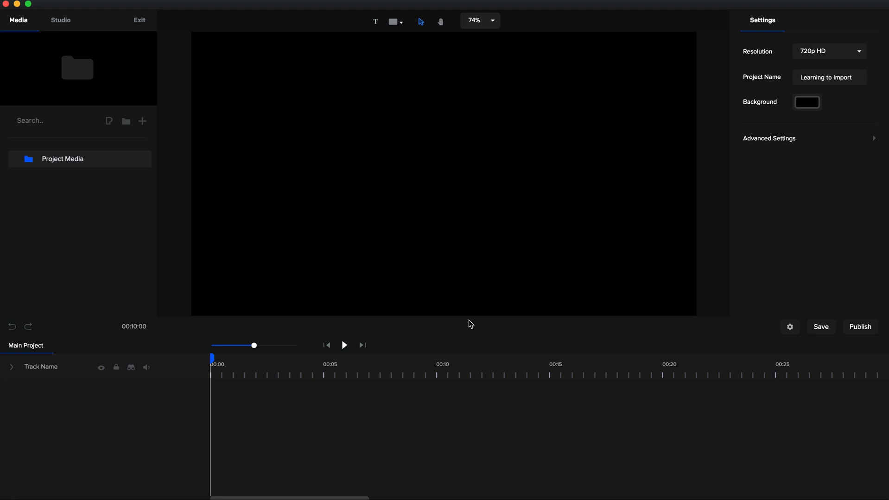
mouse_move(116, 3)
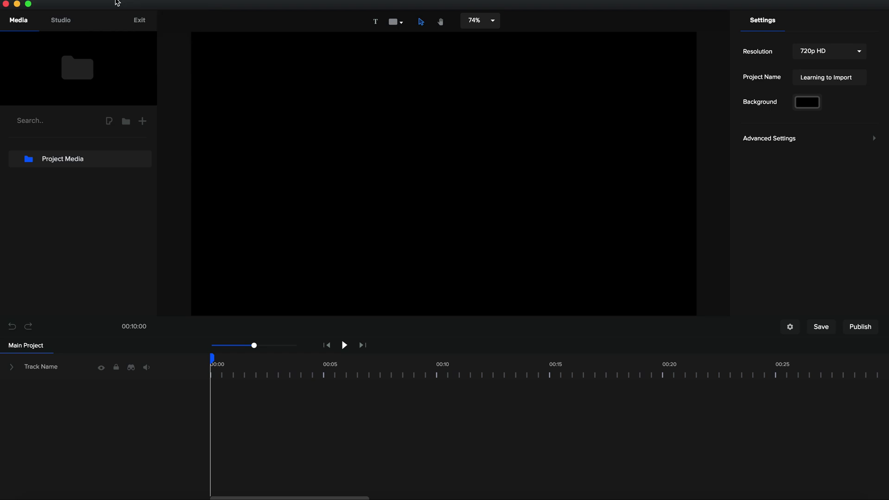
left_click(11, 4)
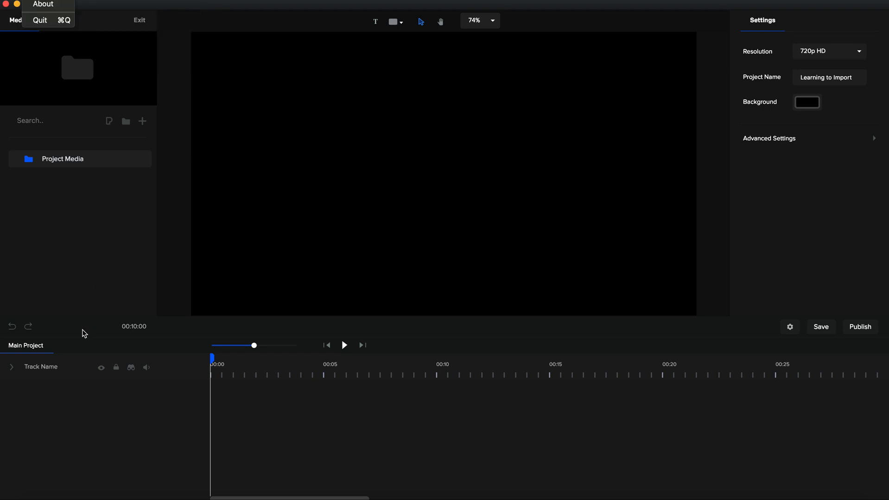
left_click(74, 242)
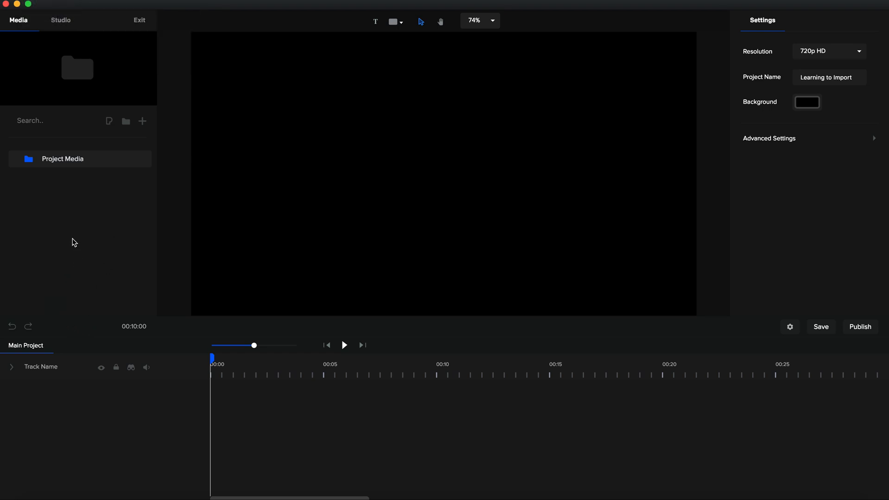
mouse_move(143, 122)
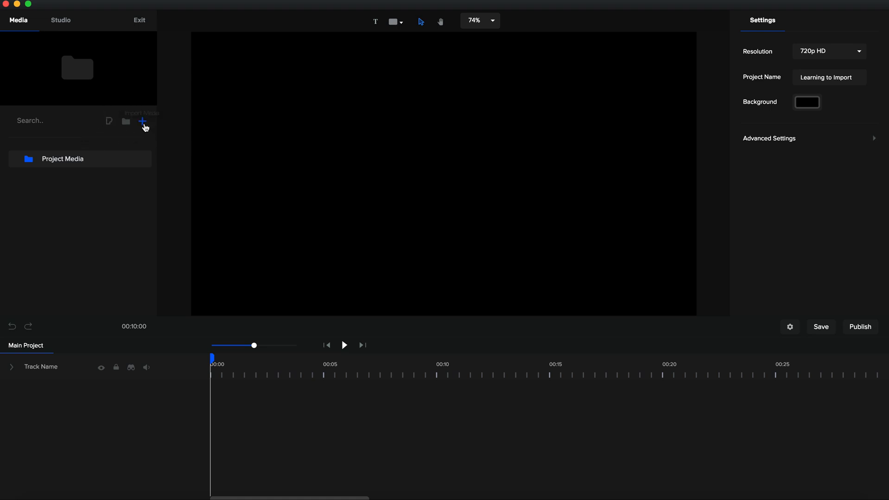
mouse_move(106, 142)
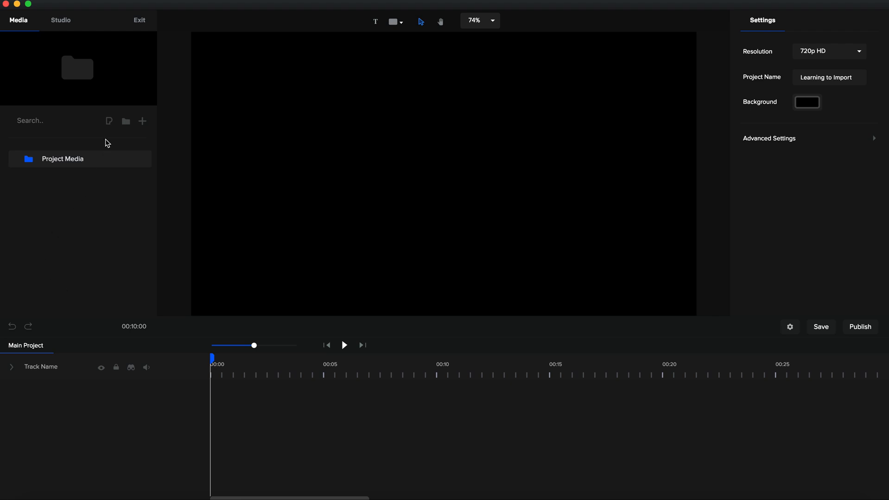
mouse_move(109, 122)
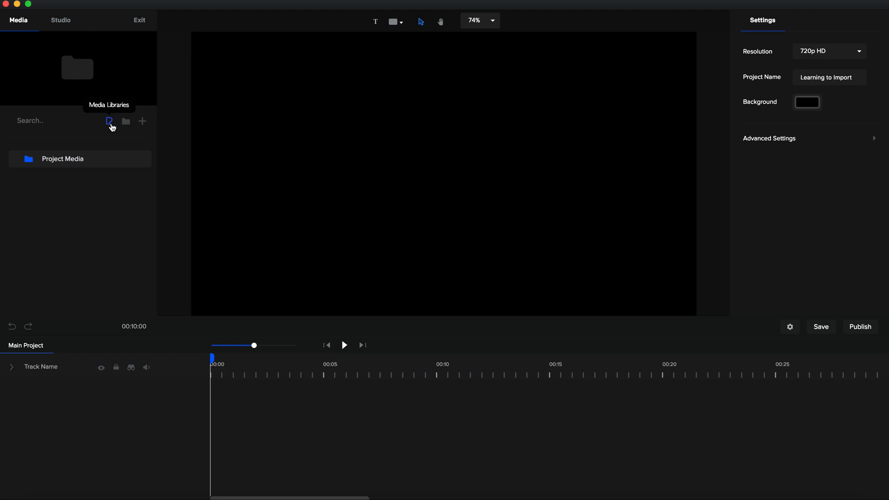
Search the Pexels stock library for 'puppy' and import the two golden puppies photo.
left_click(109, 121)
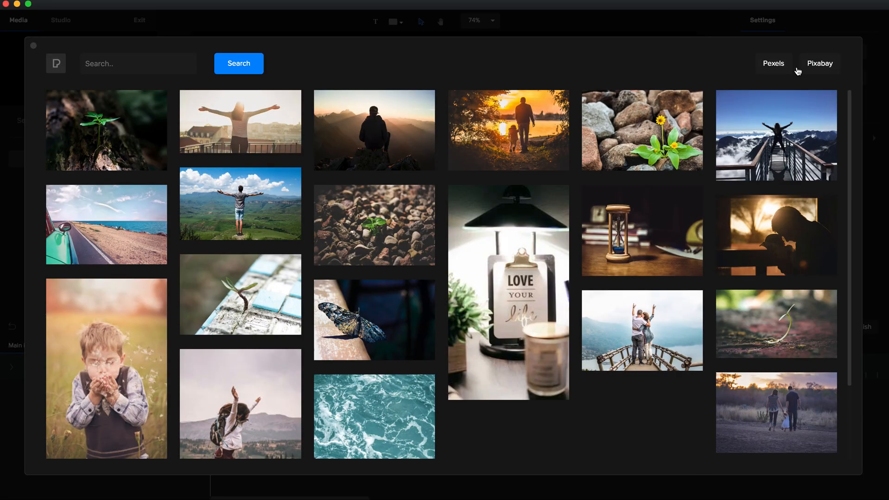
mouse_move(641, 130)
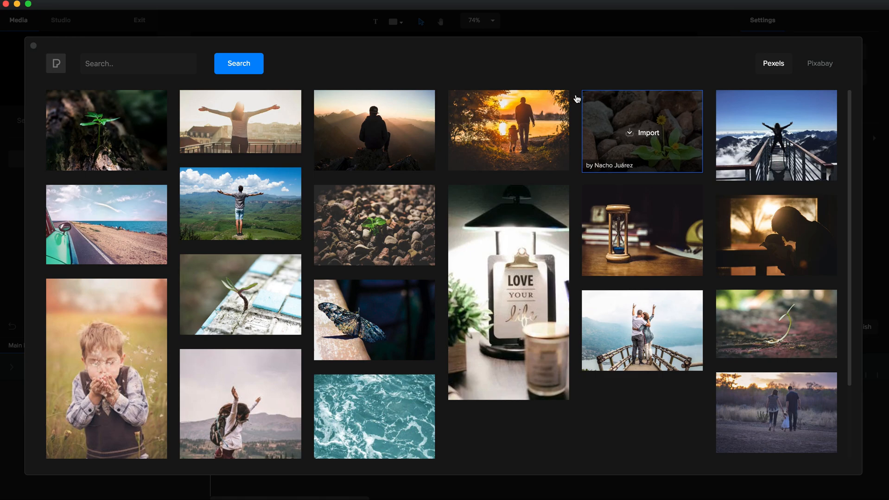
mouse_move(117, 63)
type("puppy")
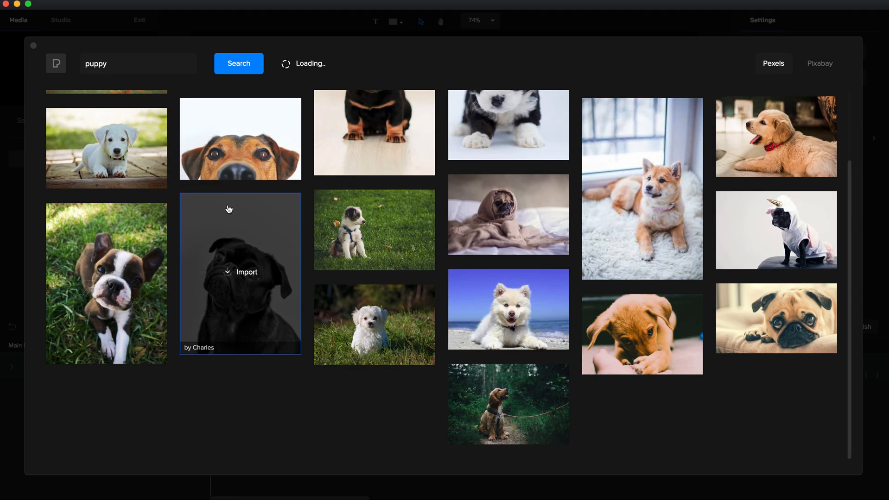
scroll("down", 3)
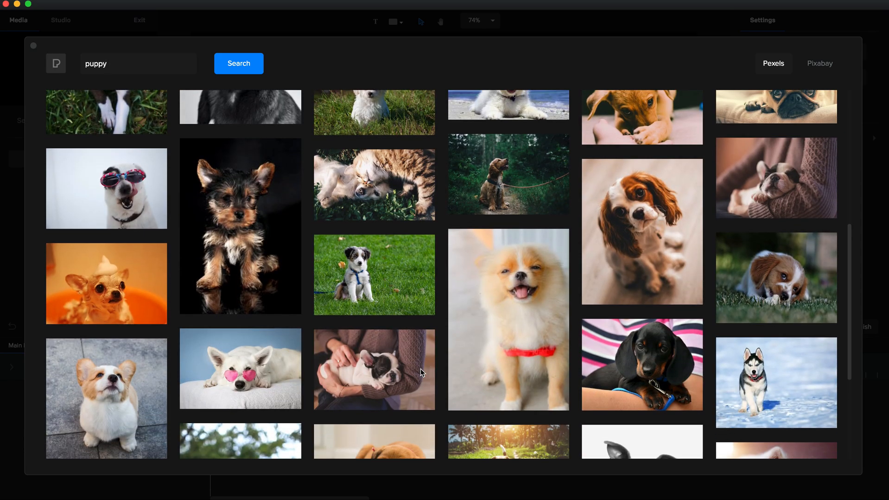
scroll("down", 3)
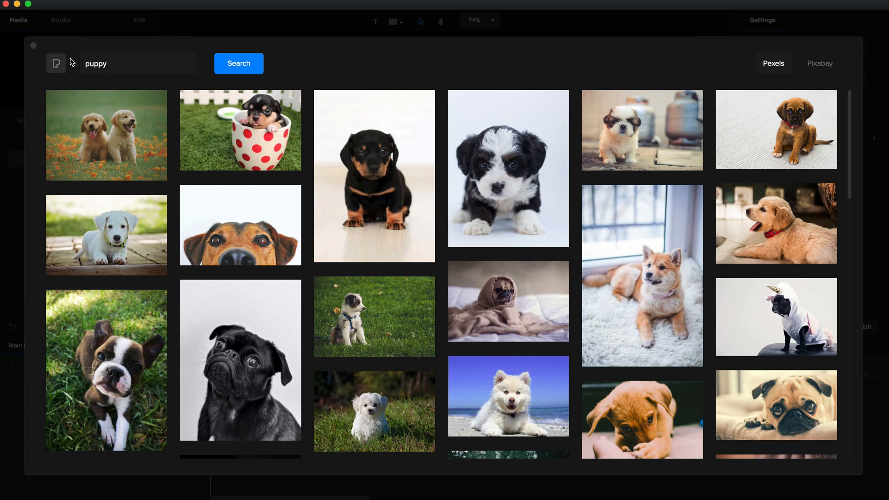
double_click(95, 63)
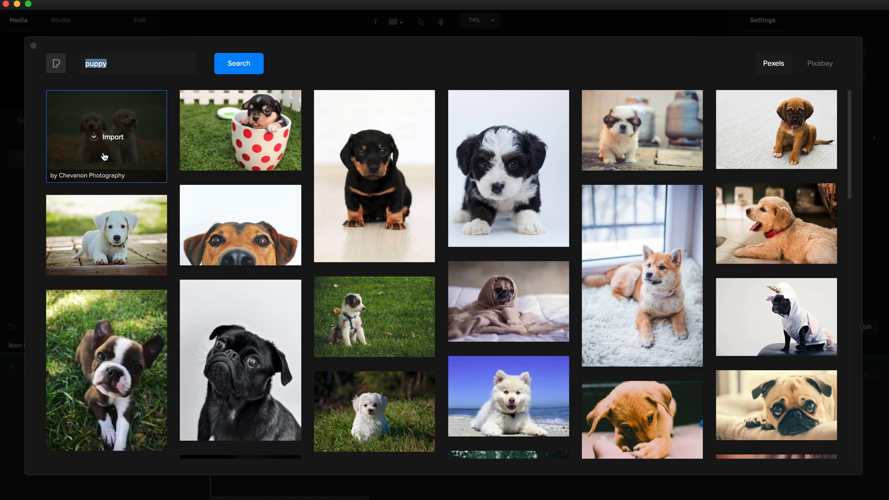
left_click(106, 137)
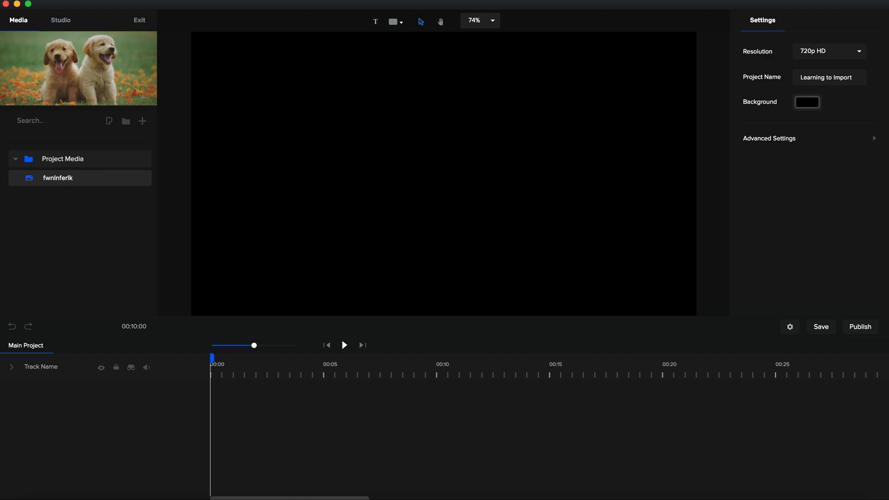
Name the puppy photo's media item 'cute doggos' and commit the name.
type("cut")
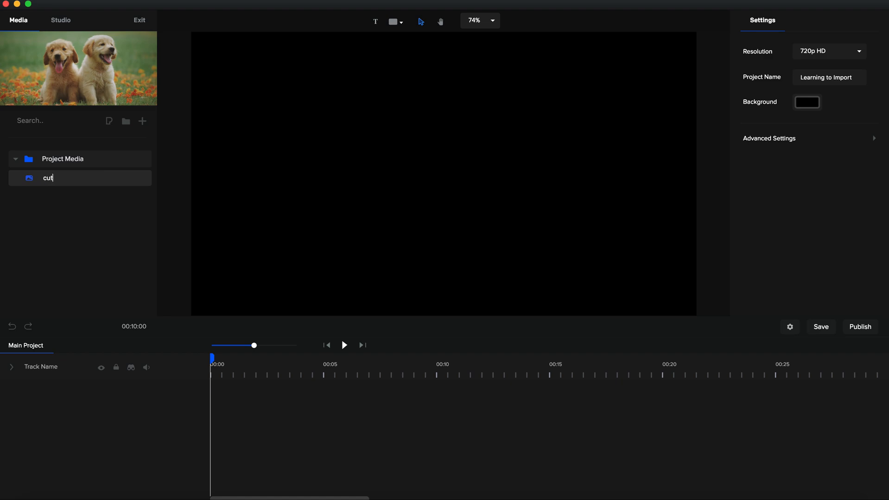
type("cute doggos")
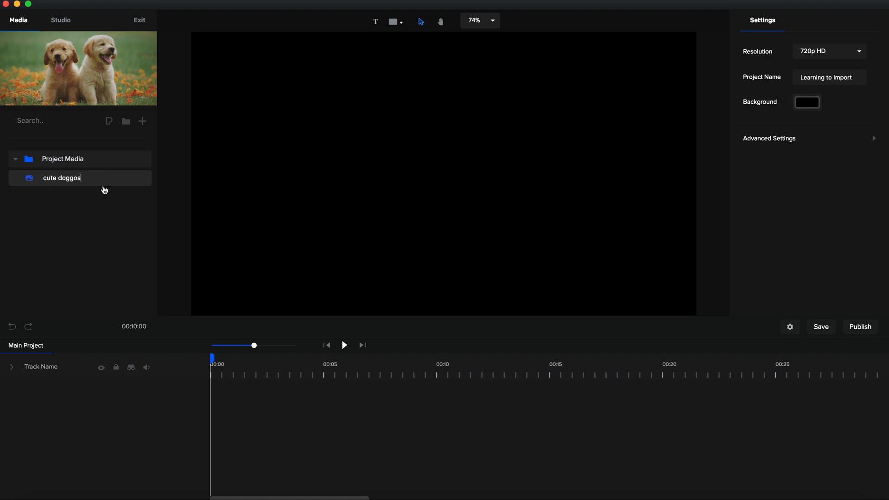
left_click(148, 60)
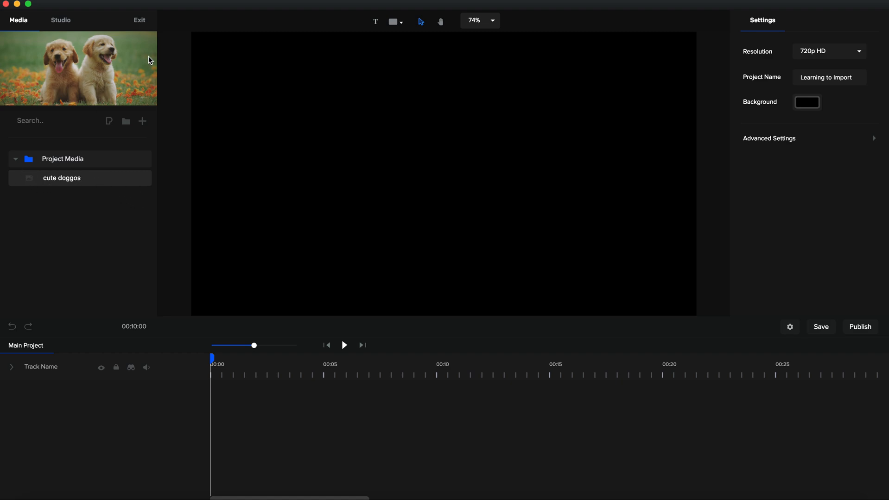
mouse_move(142, 121)
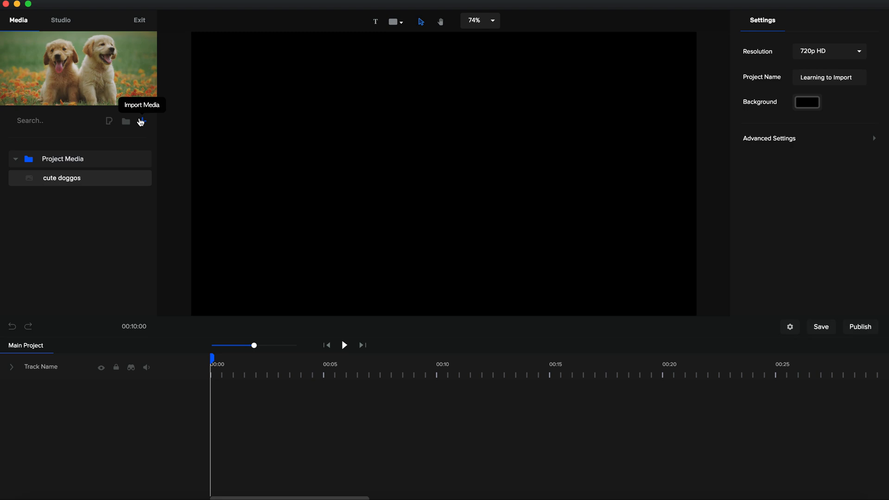
Import 'createstudio review (2).png' from the computer and place it on the canvas.
left_click(126, 121)
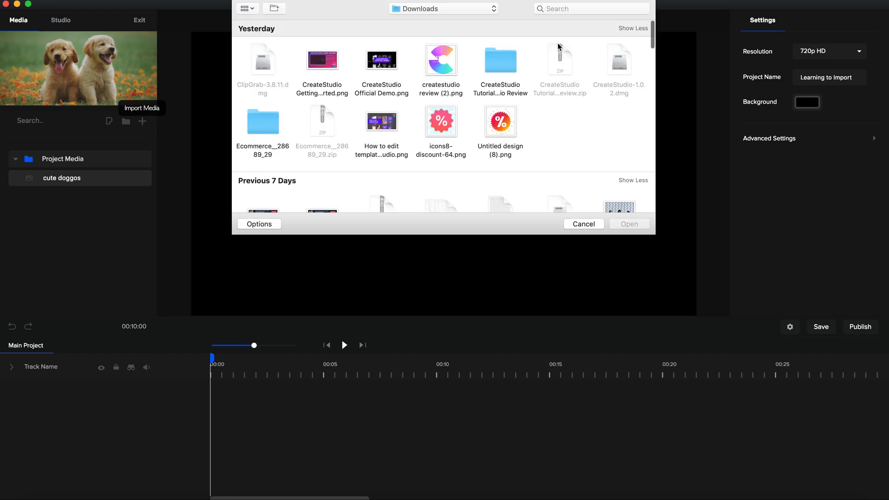
mouse_move(423, 66)
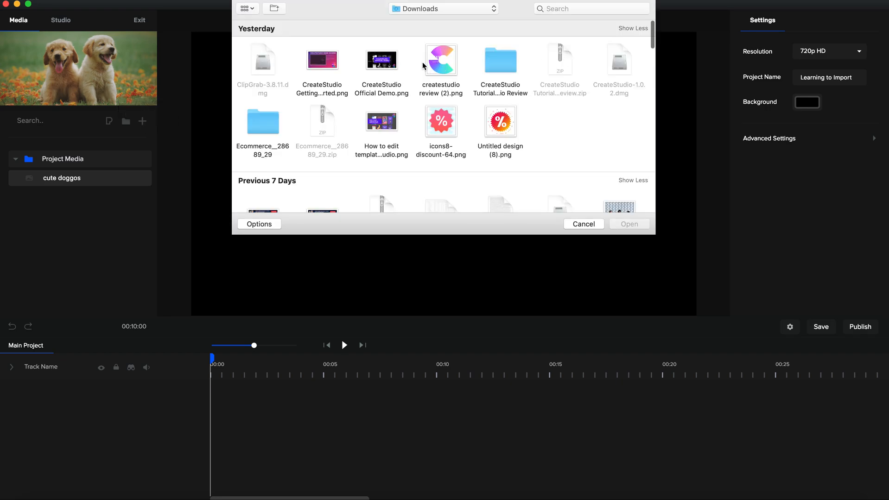
left_click(440, 60)
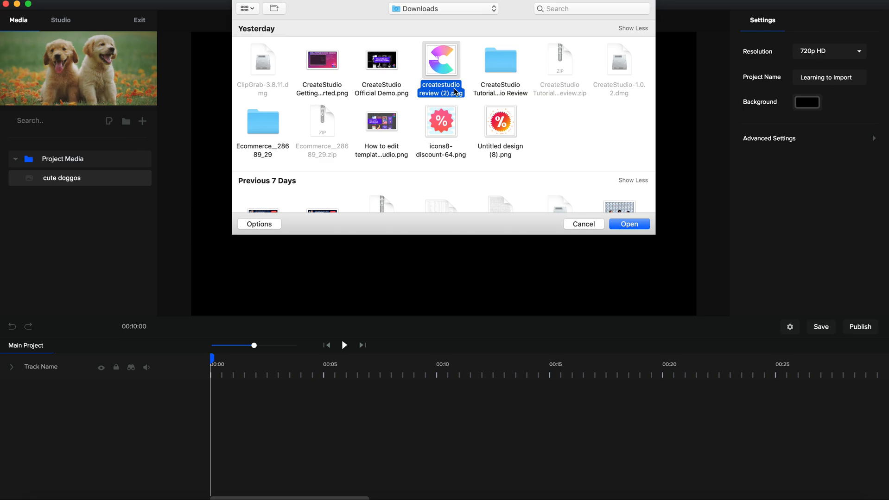
scroll("down", 3)
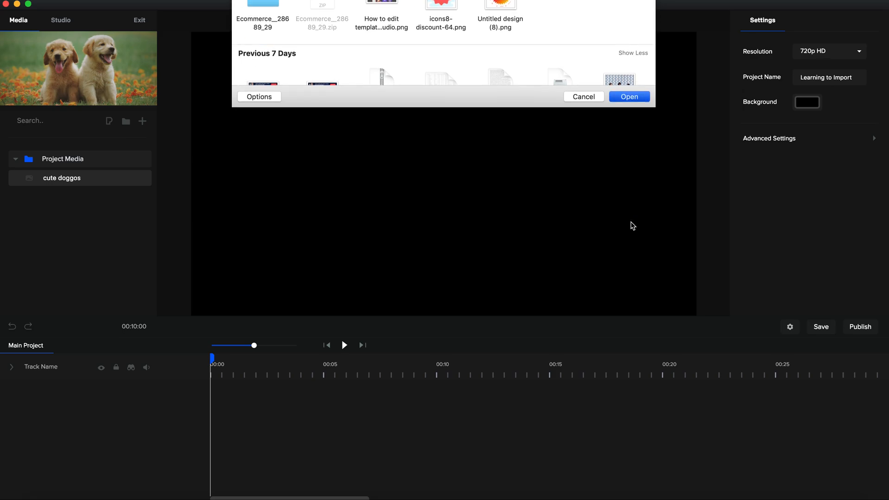
left_click(629, 97)
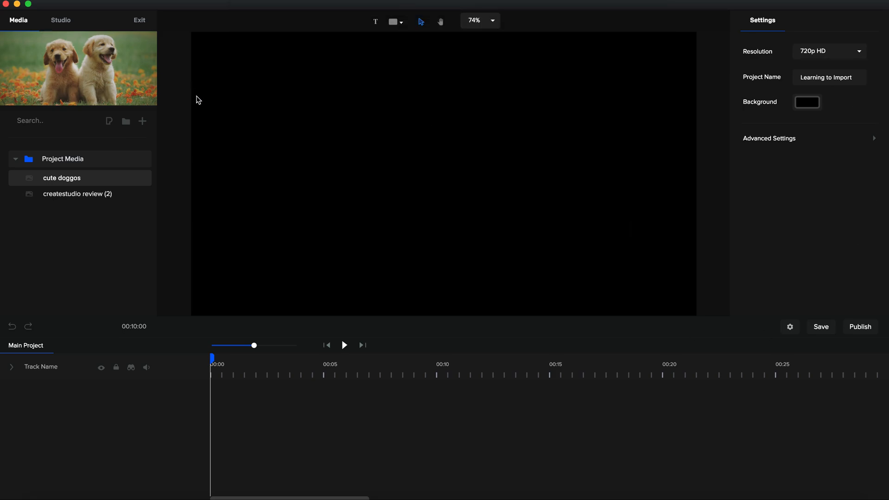
double_click(77, 194)
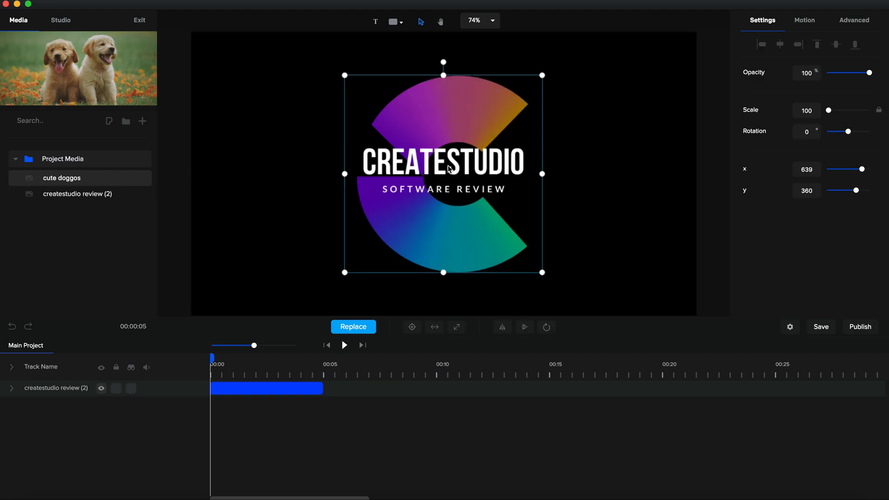
mouse_move(349, 98)
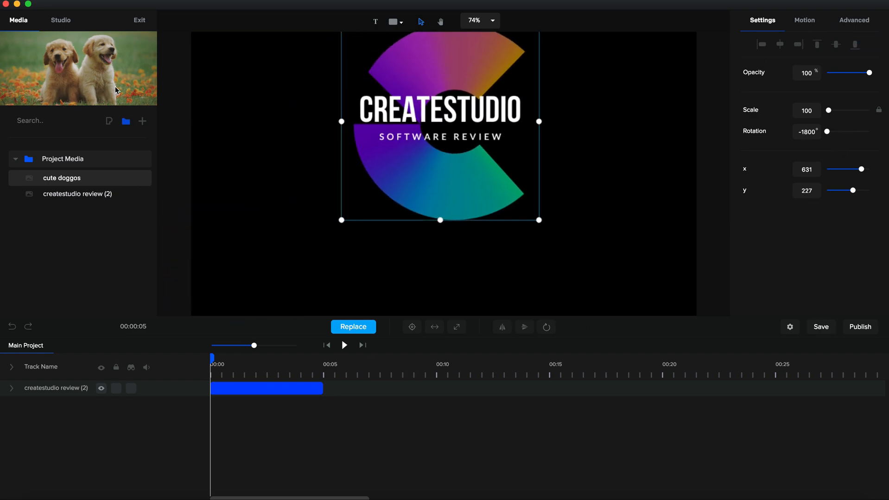
Switch to the Studio library of ready-made assets.
left_click(60, 20)
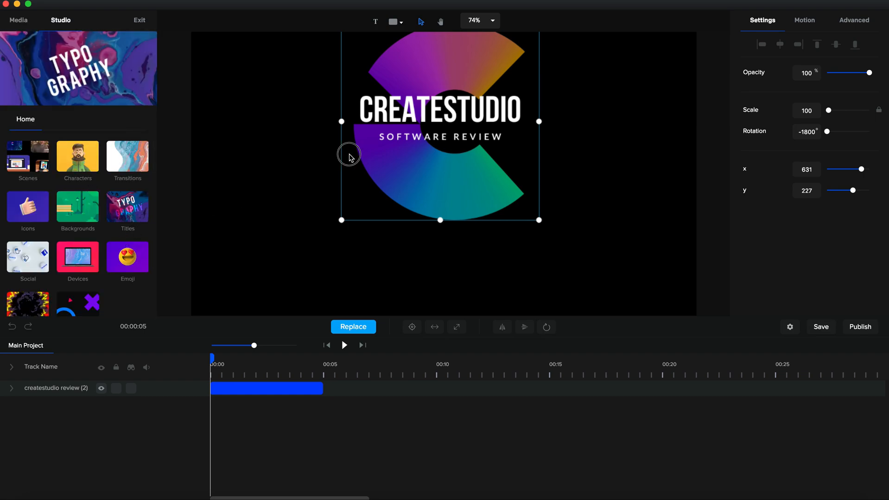
Preview the '100% Unique' simple title template, then exit to the welcome screen.
left_click(127, 213)
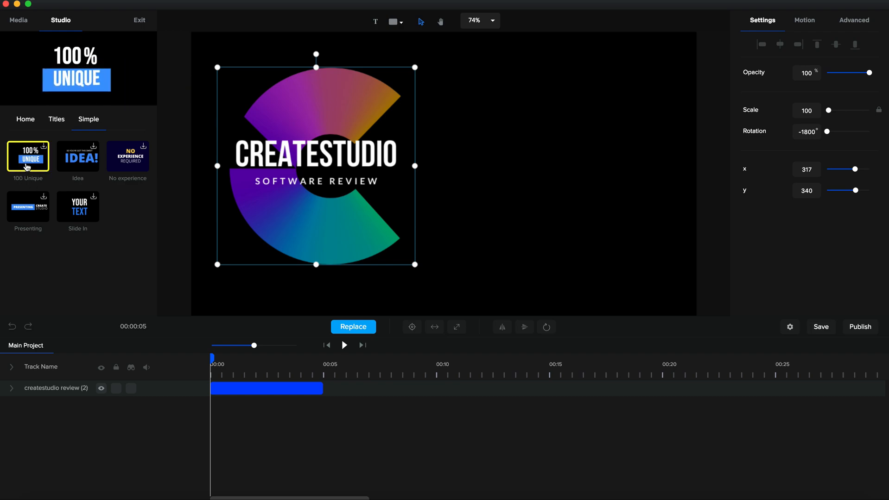
left_click(78, 157)
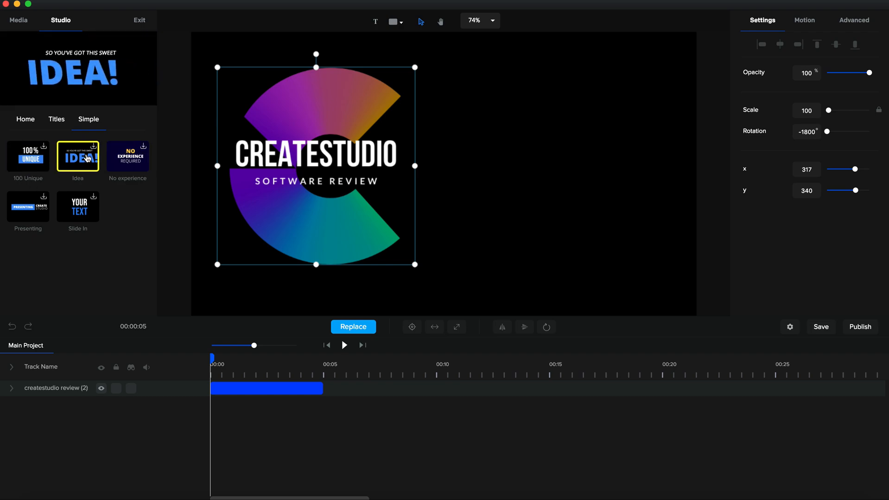
left_click(25, 119)
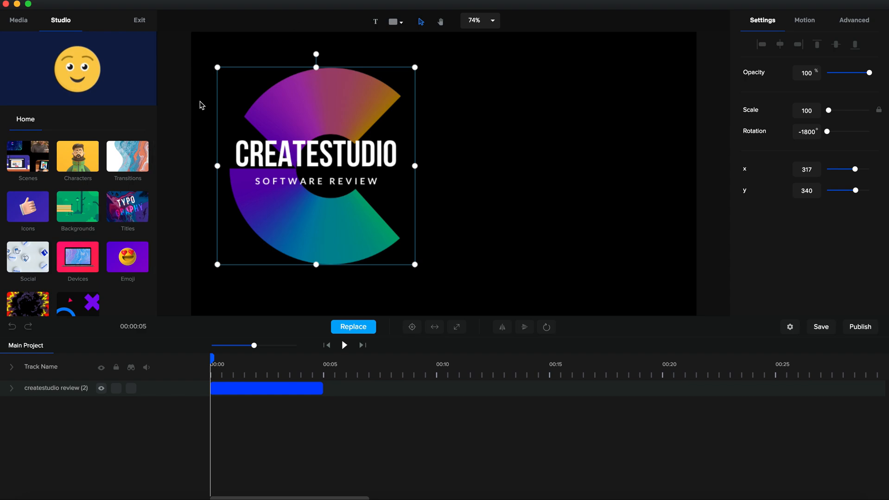
mouse_move(32, 36)
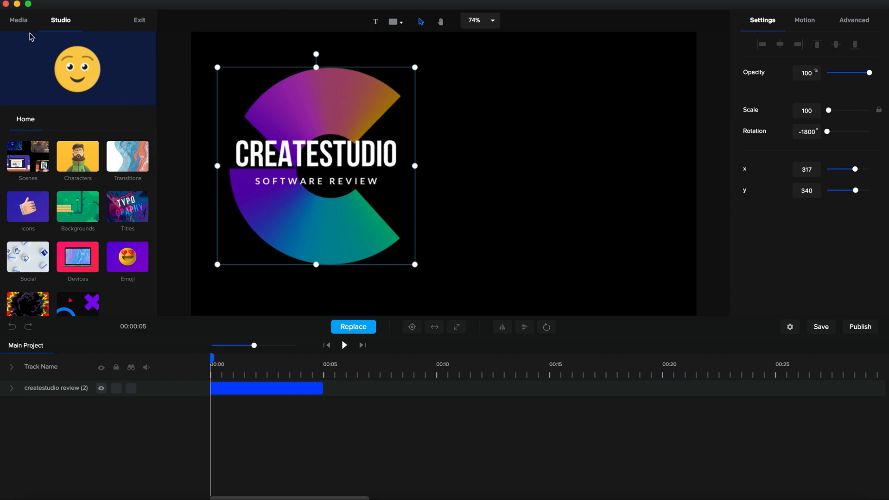
left_click(139, 20)
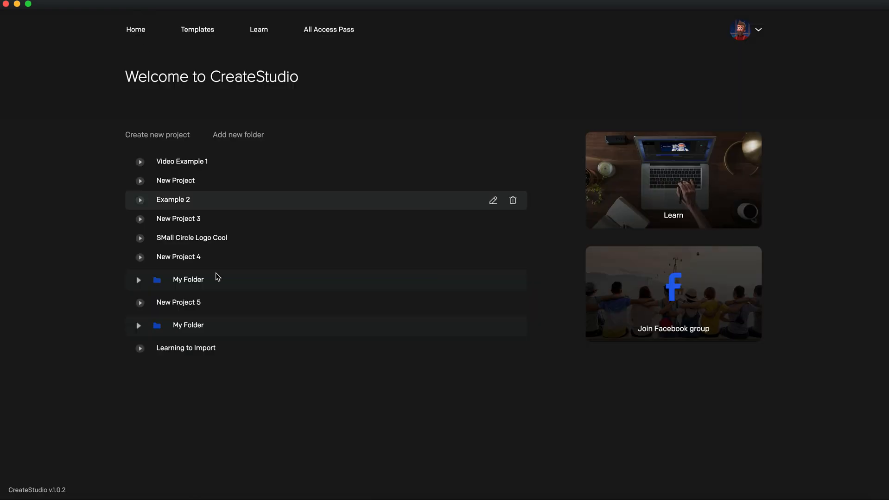
Reopen 'Learning to Import' and begin importing a new media file.
left_click(186, 348)
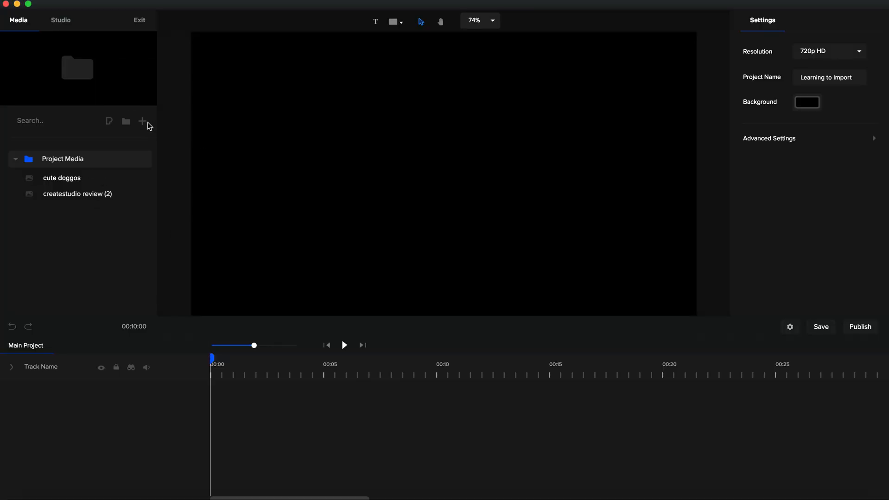
left_click(142, 121)
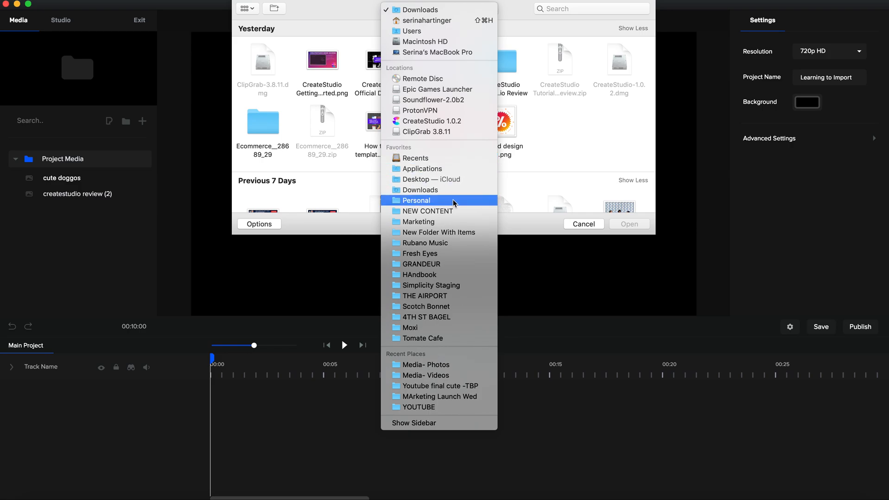
mouse_move(457, 211)
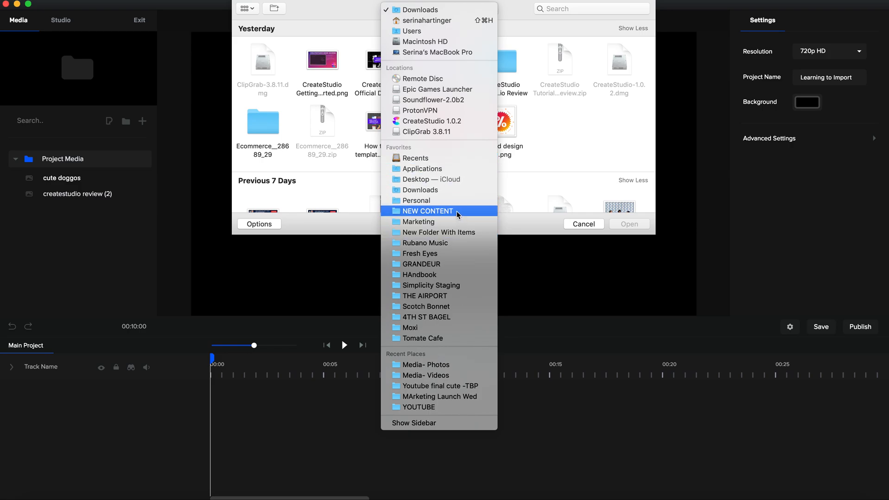
mouse_move(453, 397)
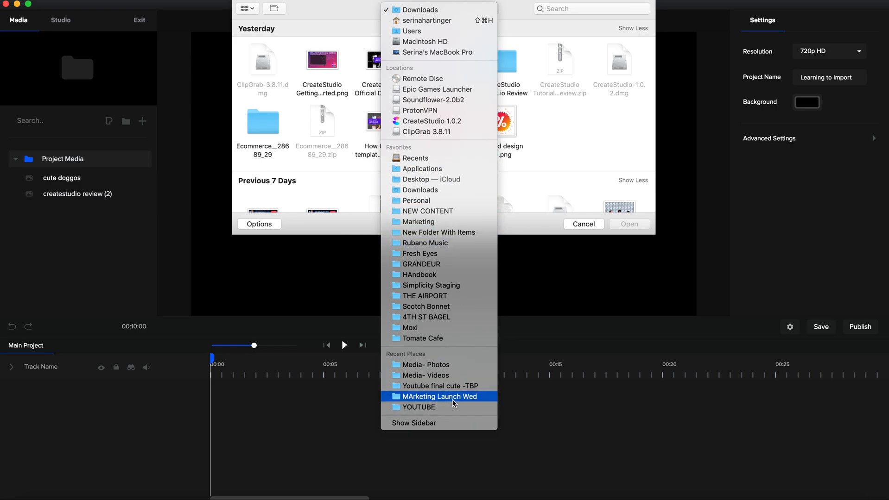
Import small video.mp4 from the Media- Videos folder.
left_click(424, 375)
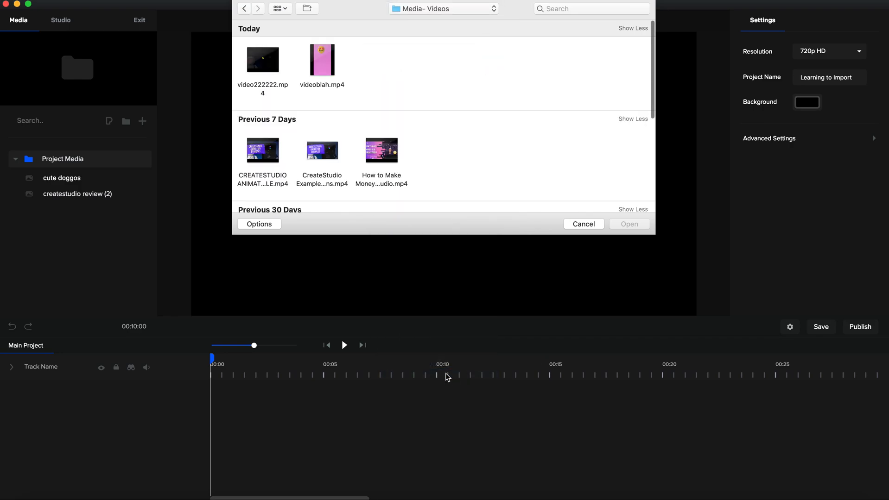
scroll("down", 3)
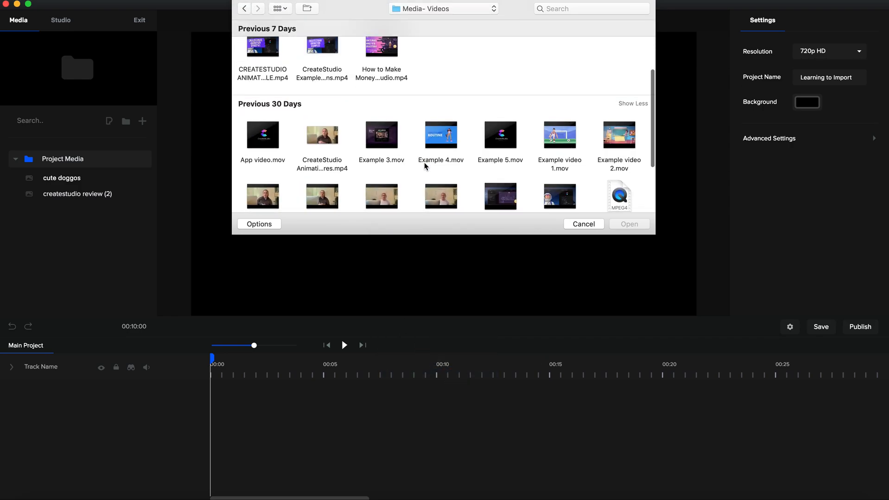
left_click(558, 103)
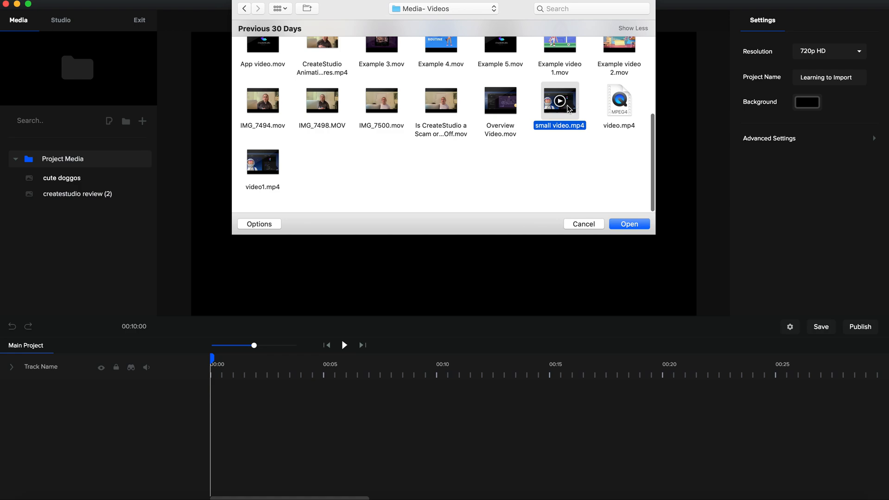
left_click(629, 224)
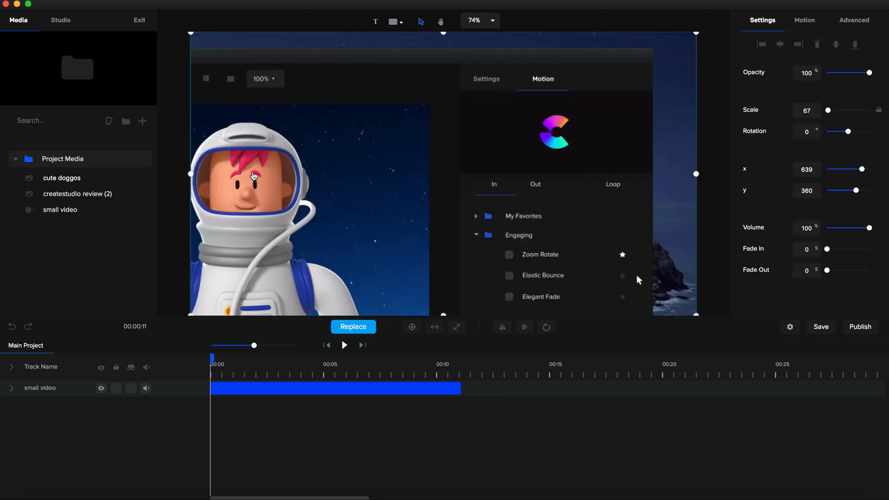
mouse_move(300, 335)
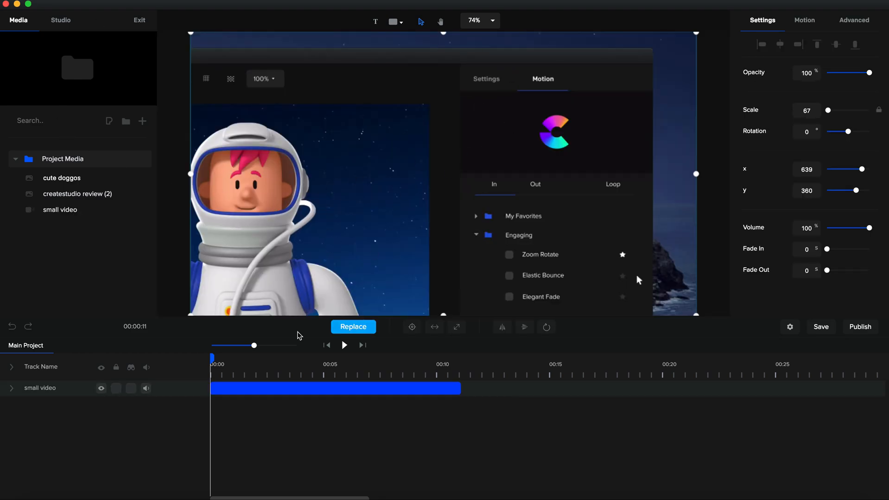
Play the project and pause playback about eight seconds in.
left_click(344, 346)
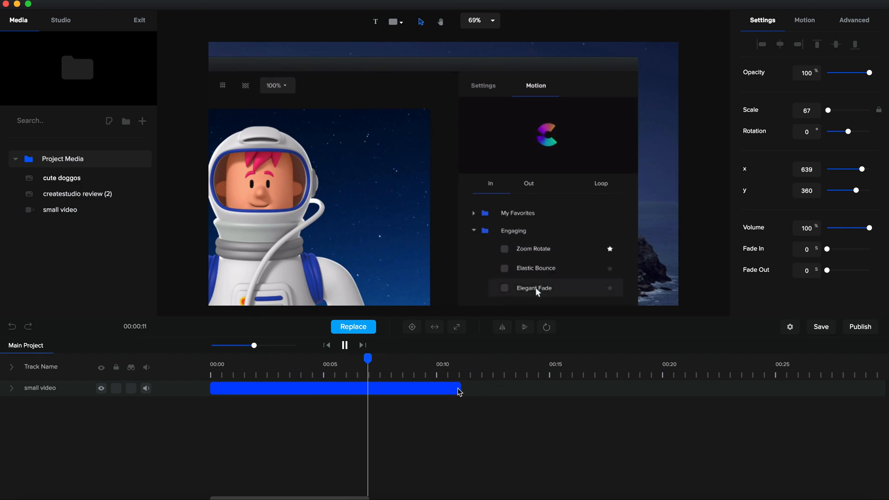
left_click(344, 345)
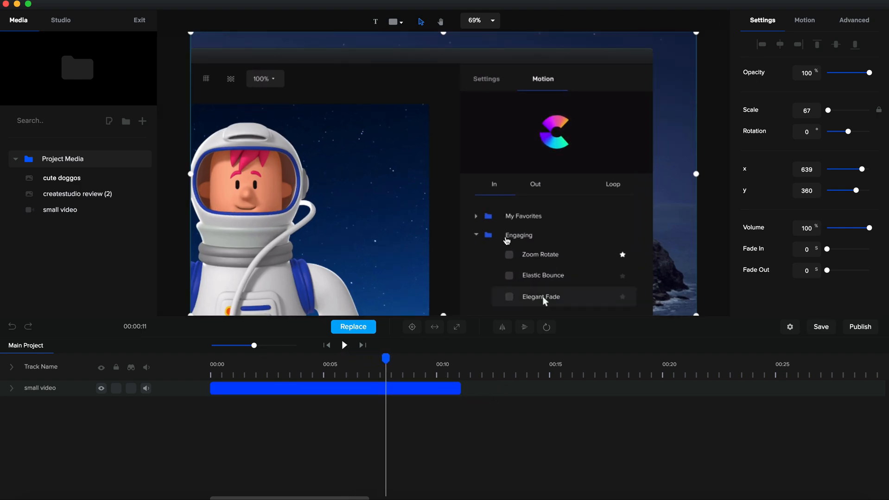
mouse_move(145, 259)
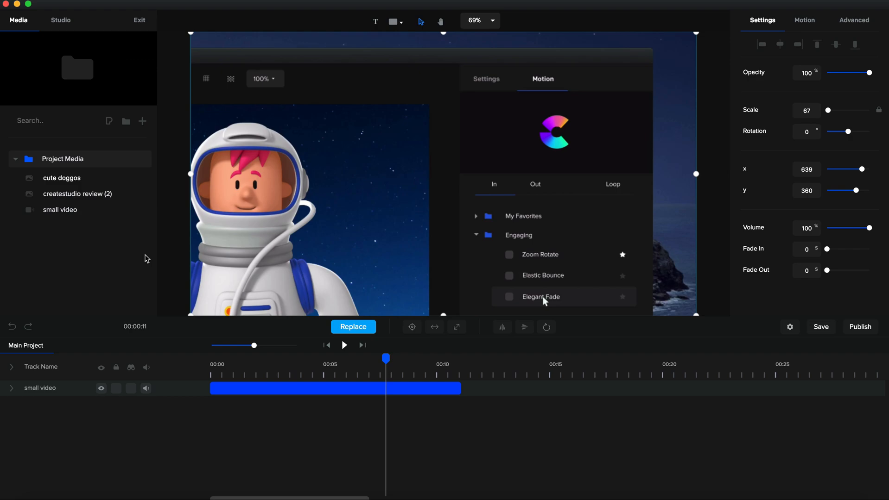
mouse_move(436, 160)
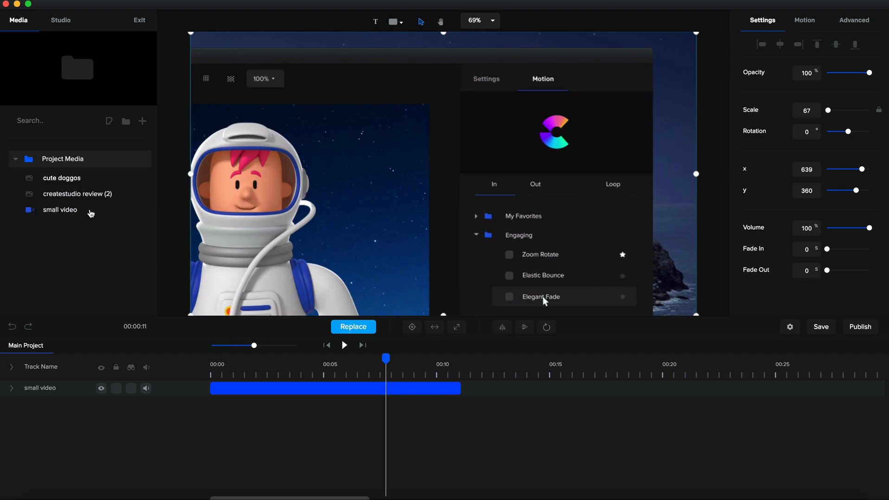
mouse_move(11, 213)
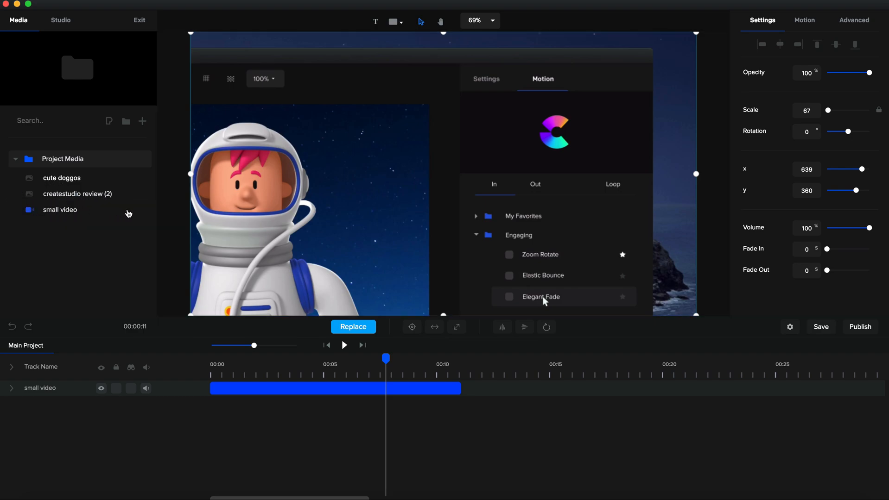
mouse_move(36, 216)
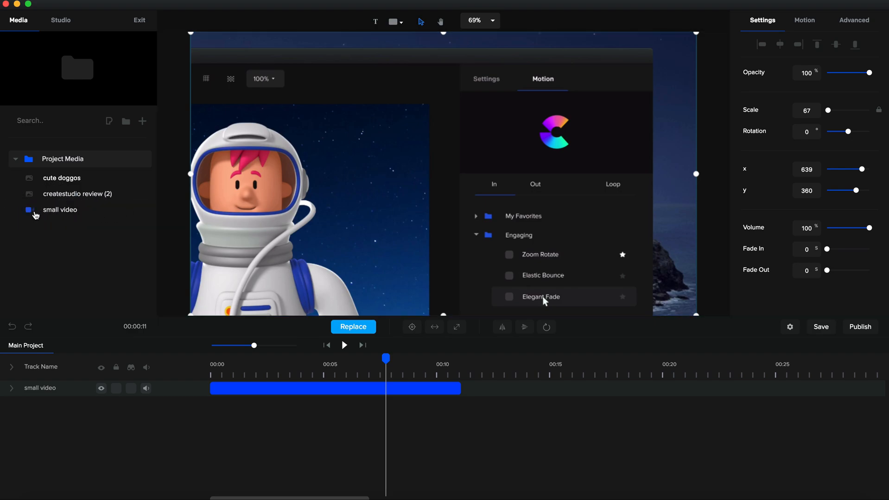
mouse_move(96, 210)
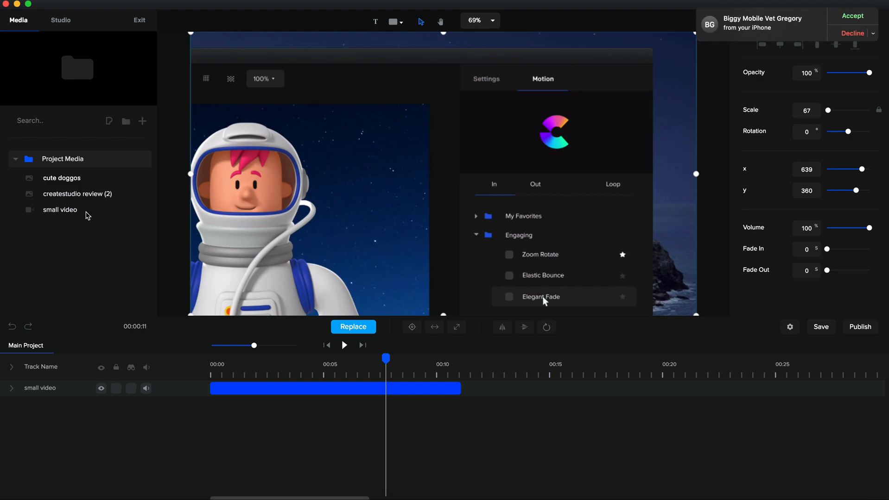
mouse_move(79, 214)
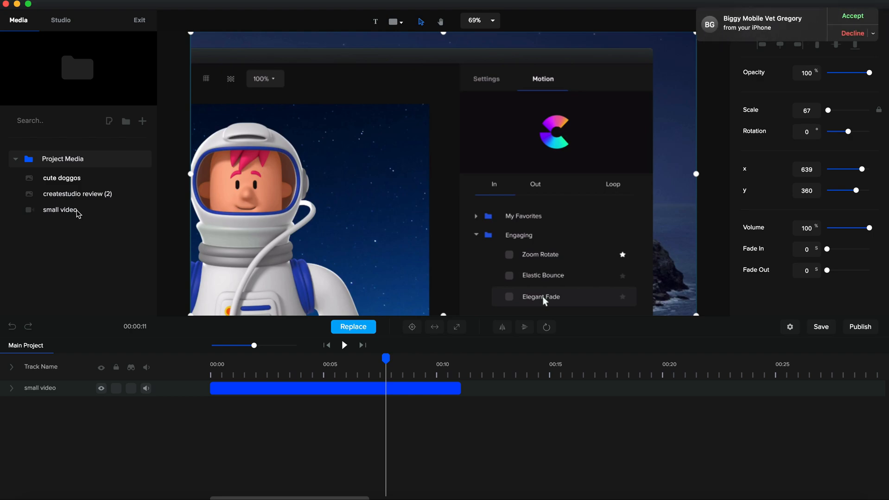
mouse_move(152, 215)
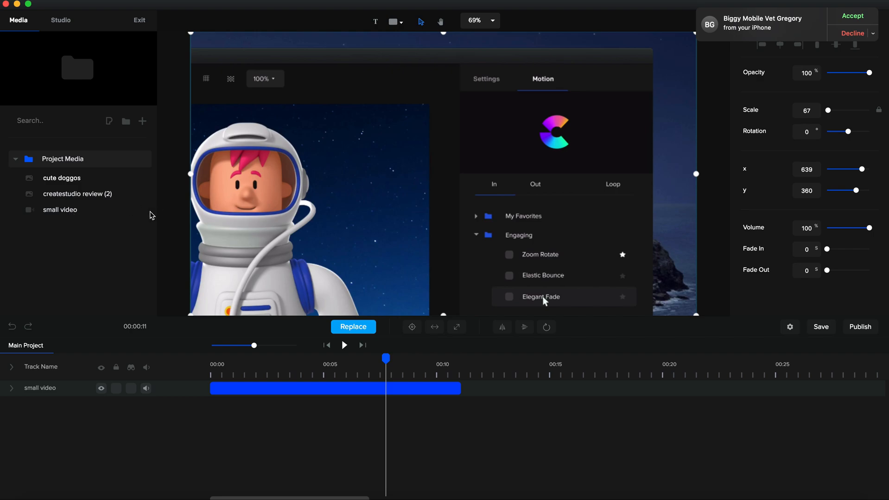
mouse_move(135, 216)
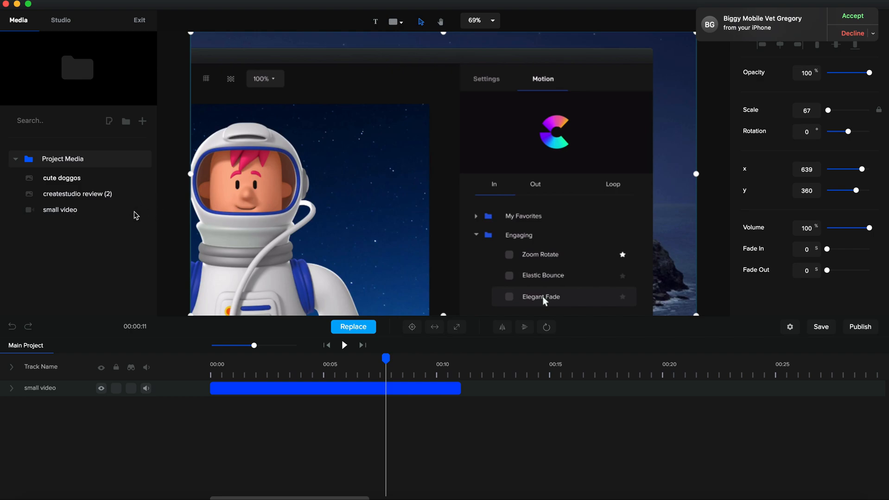